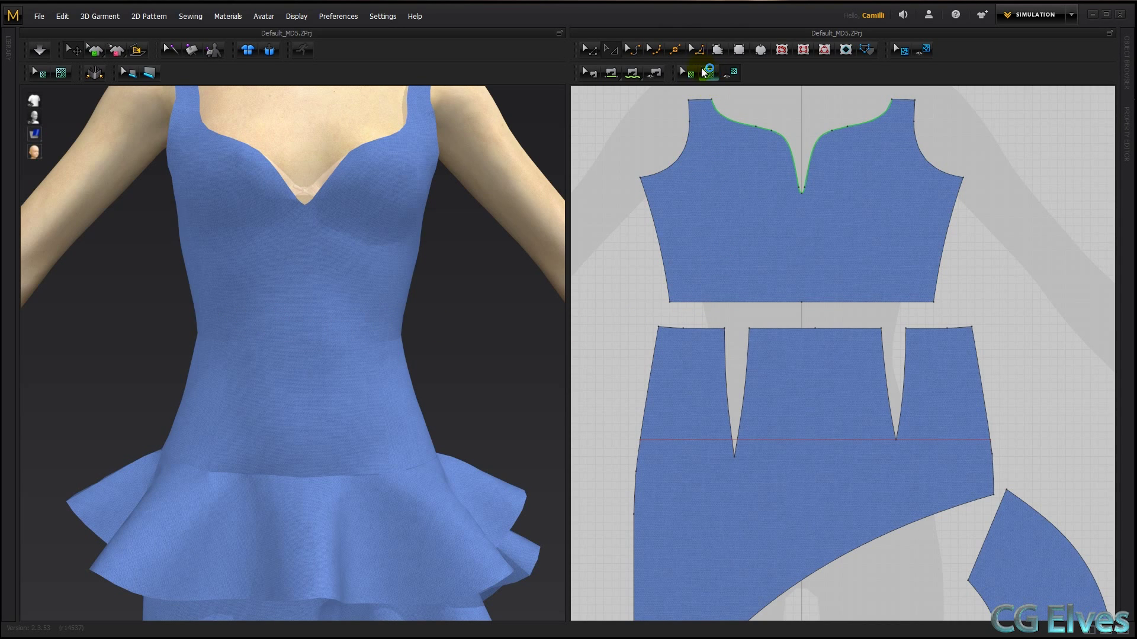
# Add a white stitch image graphic at the bodice pattern's lower edge with the default size
pyautogui.click(59, 72)
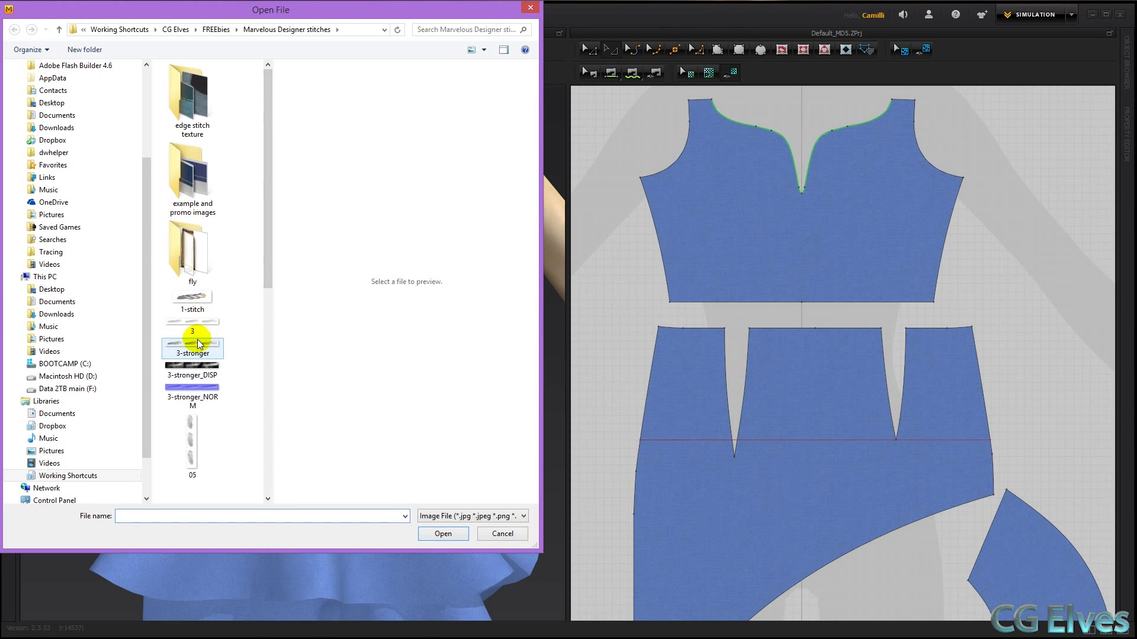
pyautogui.click(192, 346)
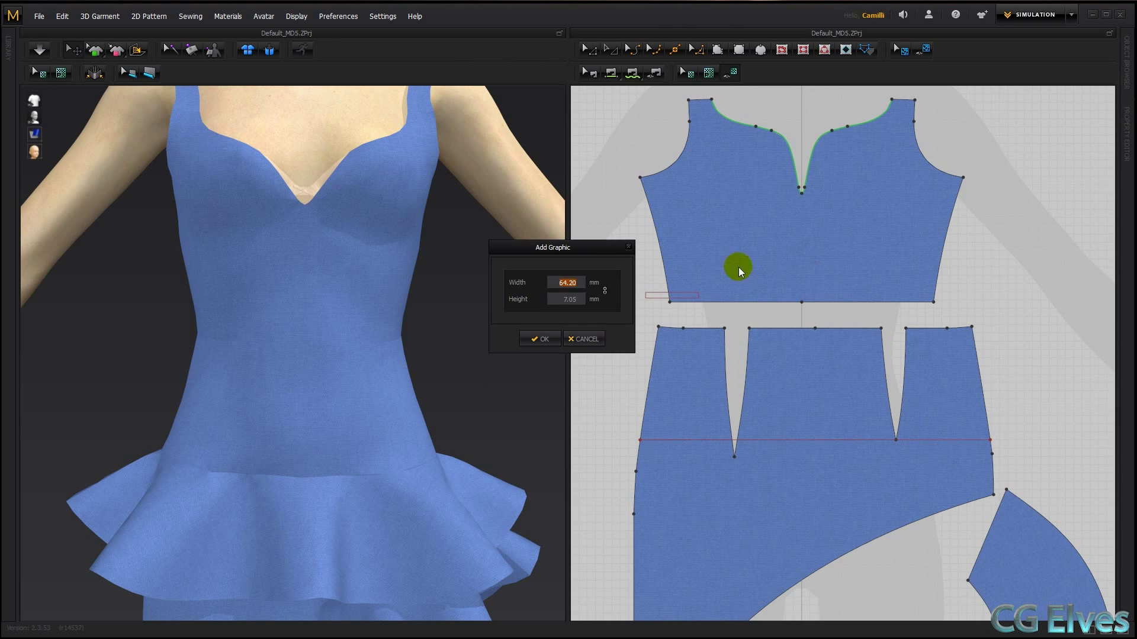
pyautogui.click(540, 339)
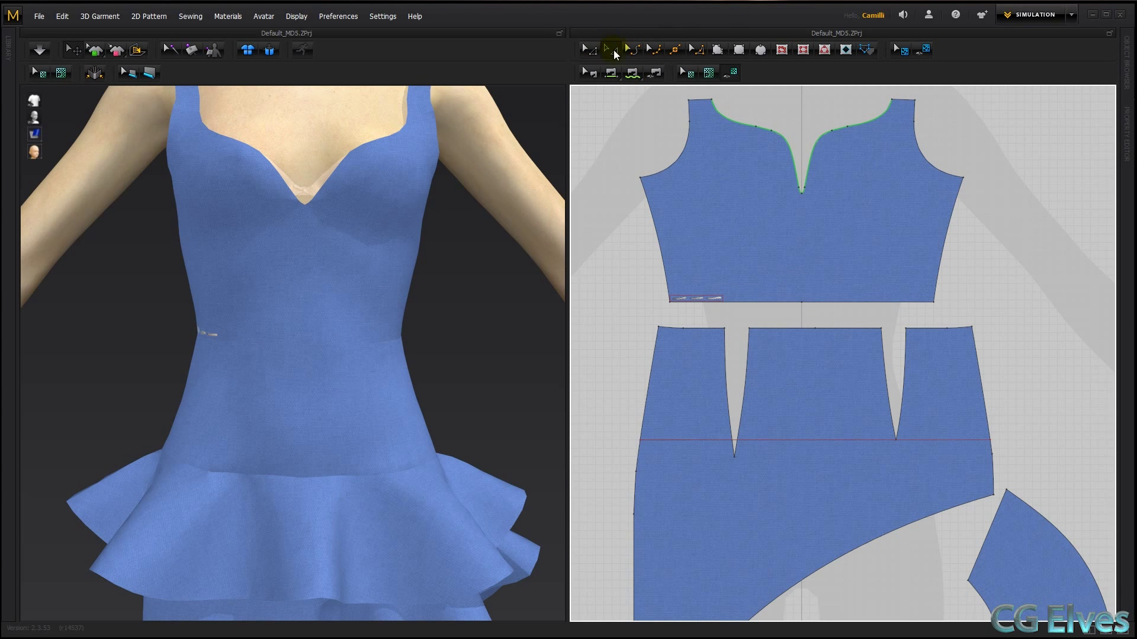
# Stretch the stitch graphic across the full bodice bottom edge with Transform Graphic
pyautogui.click(696, 299)
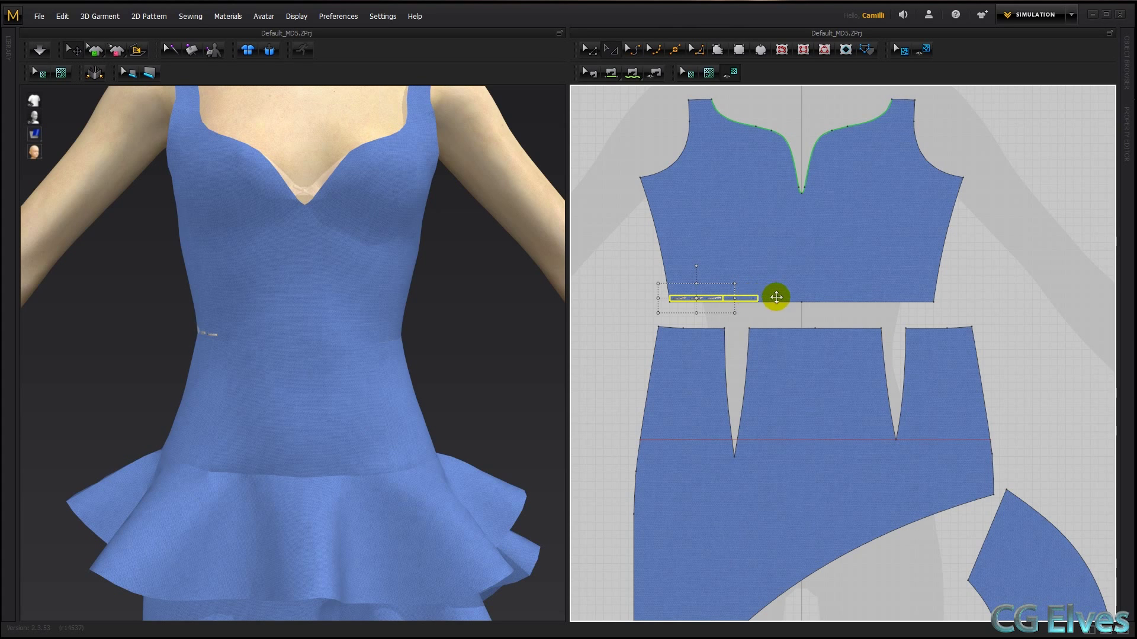
pyautogui.moveTo(776, 296); pyautogui.dragTo(946, 296)
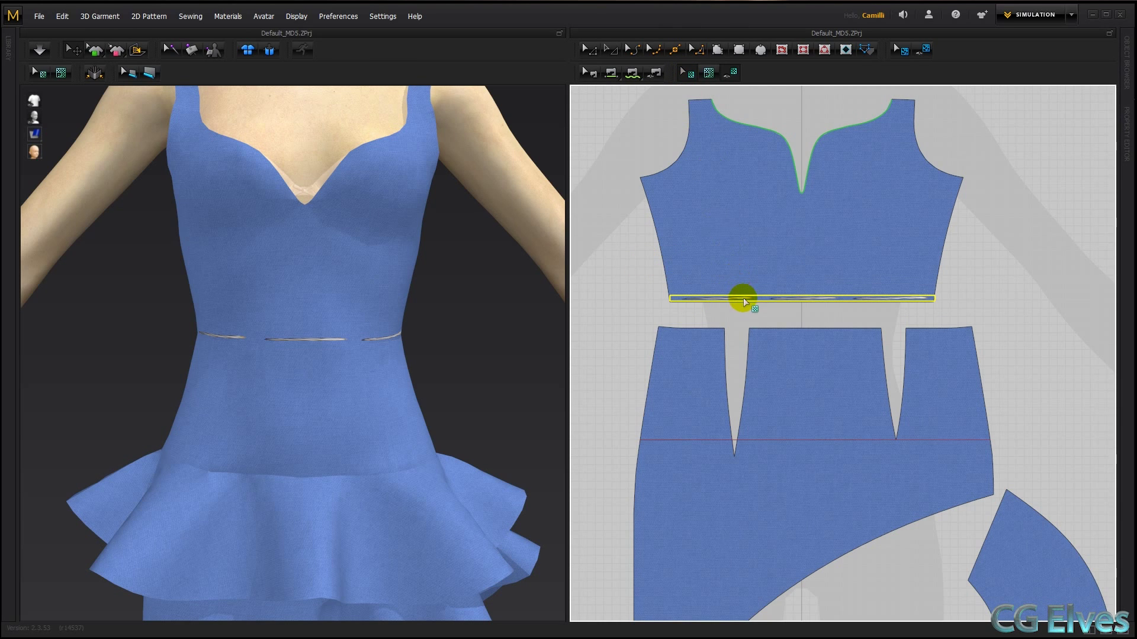
pyautogui.click(741, 301)
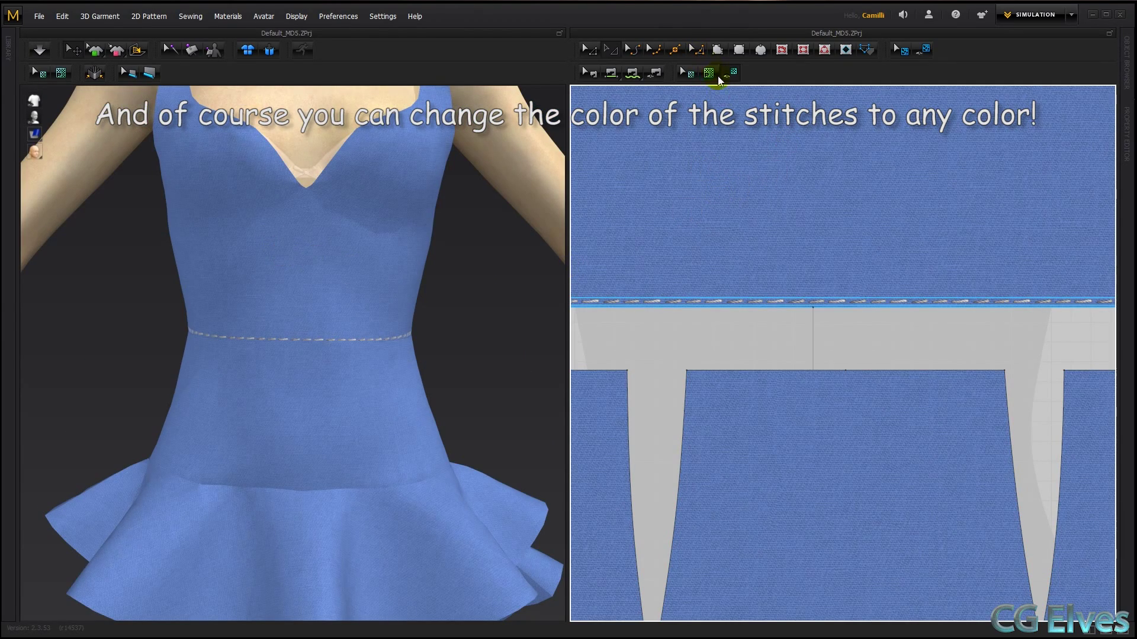
# Add a second graphic using the seamless-1 stitch image on the bodice above the waist line
pyautogui.click(710, 73)
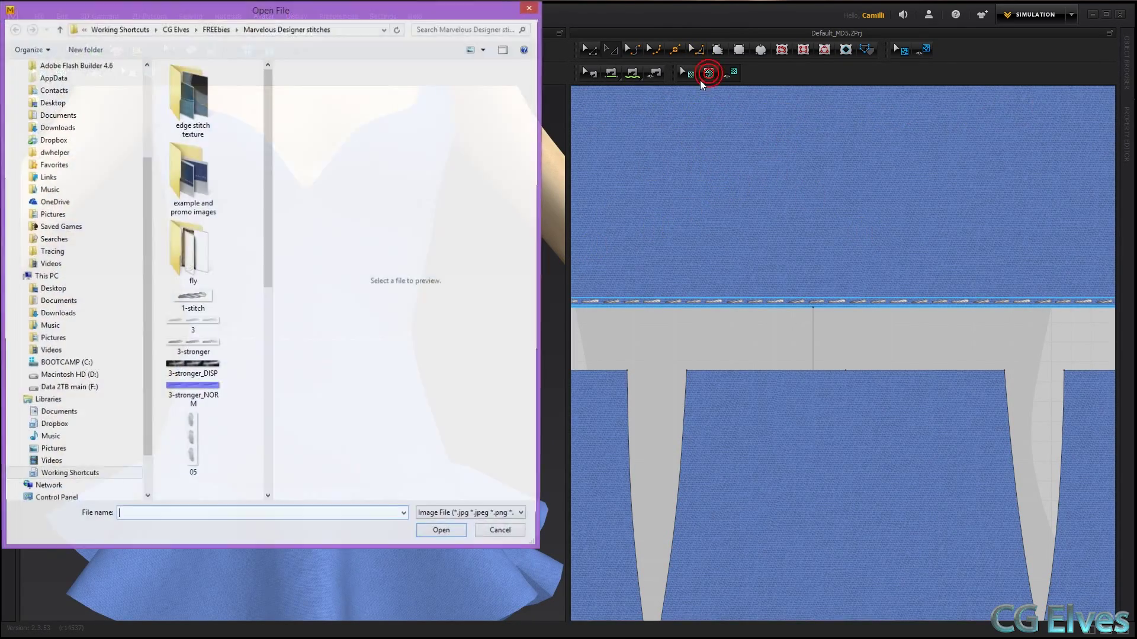
pyautogui.scroll(-3)
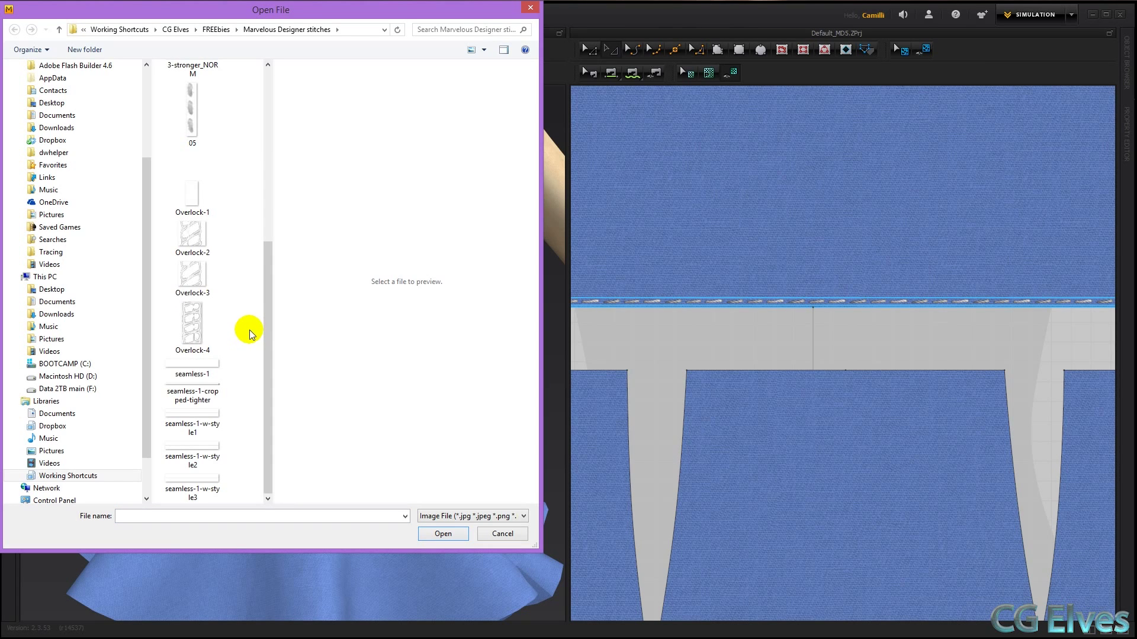
pyautogui.click(192, 365)
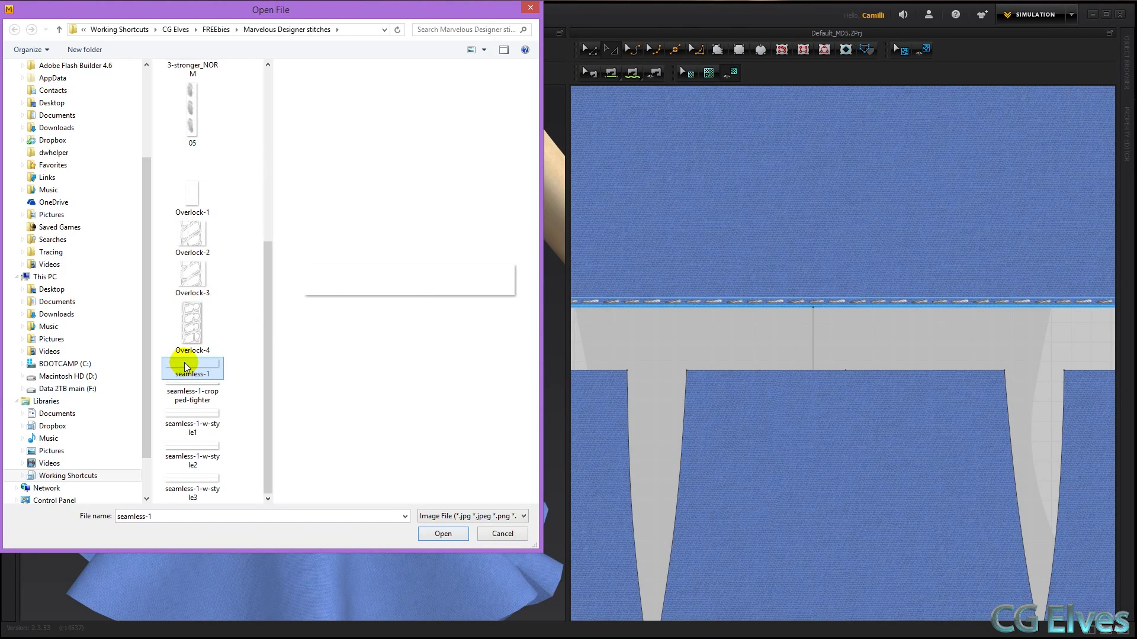
pyautogui.click(443, 534)
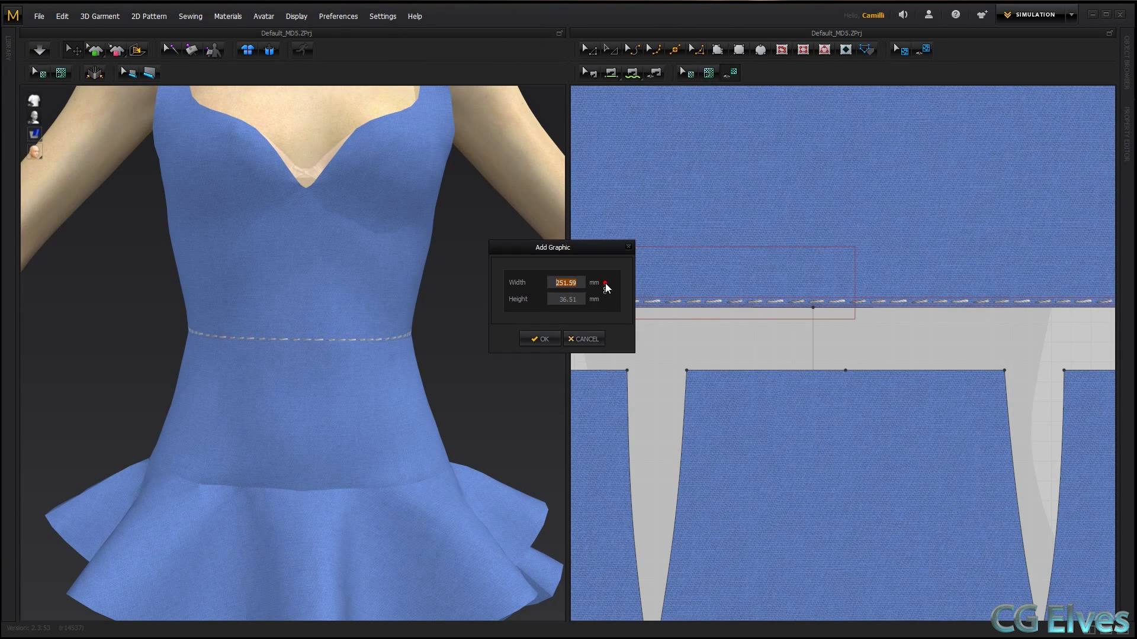
pyautogui.click(540, 339)
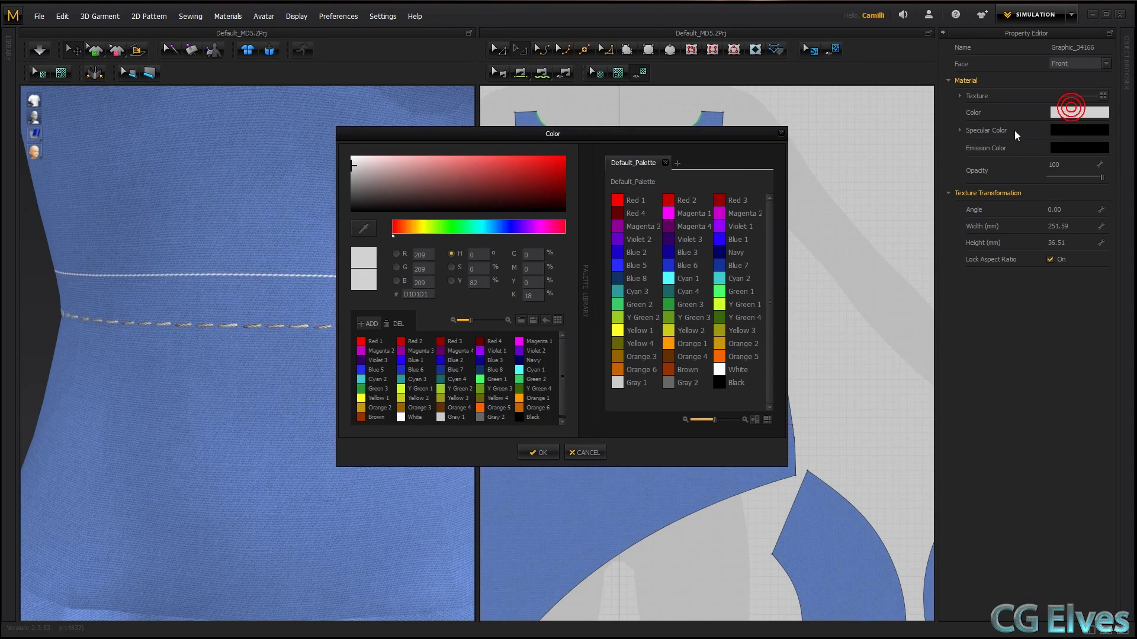
# Set the new stitch line's colour to a dark navy sampled from the dress fabric
pyautogui.click(481, 190)
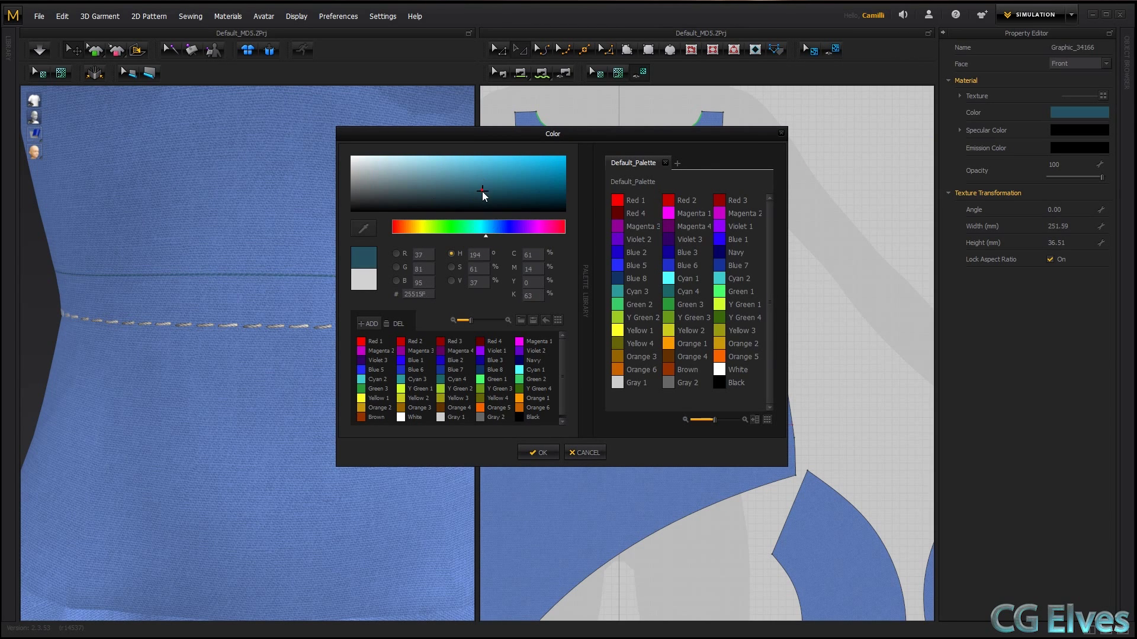
pyautogui.moveTo(553, 134); pyautogui.dragTo(731, 132)
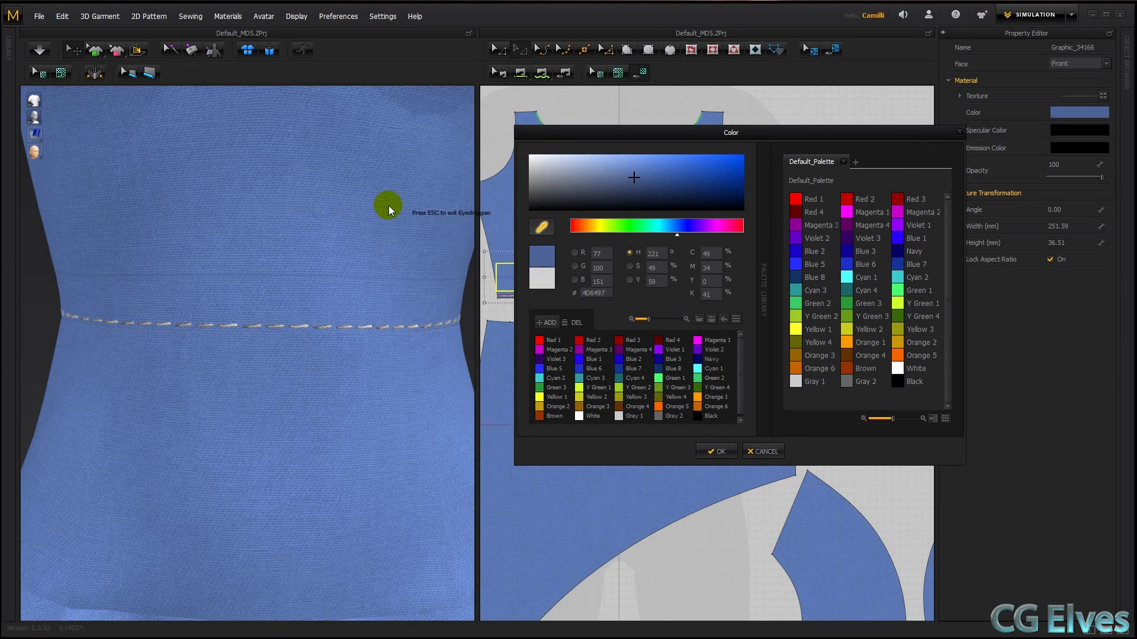
pyautogui.click(638, 196)
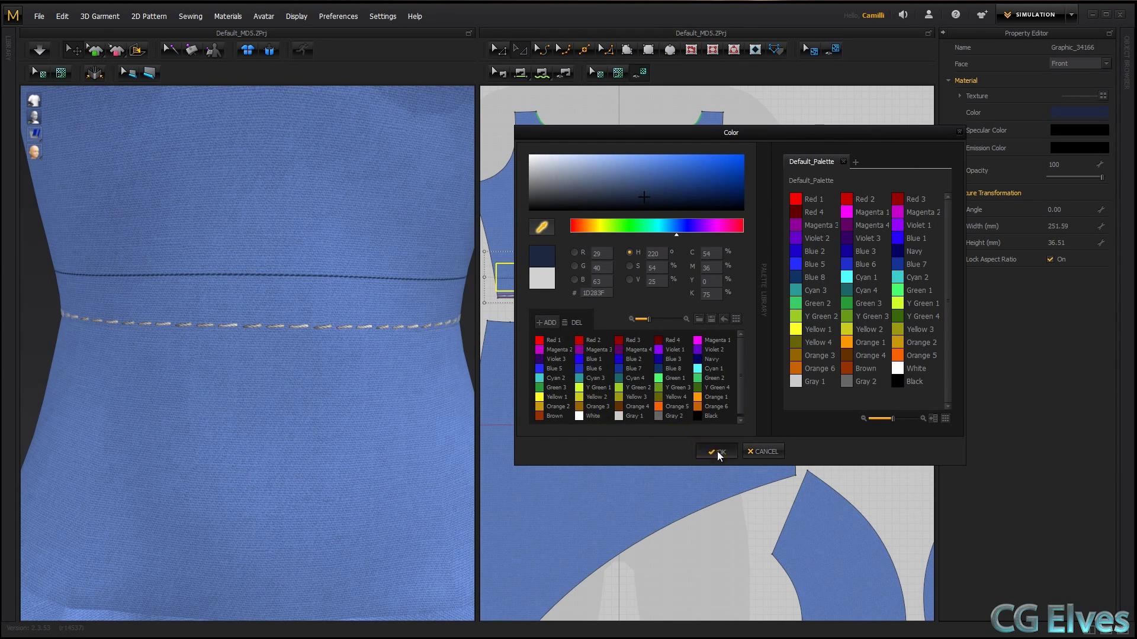
pyautogui.click(716, 451)
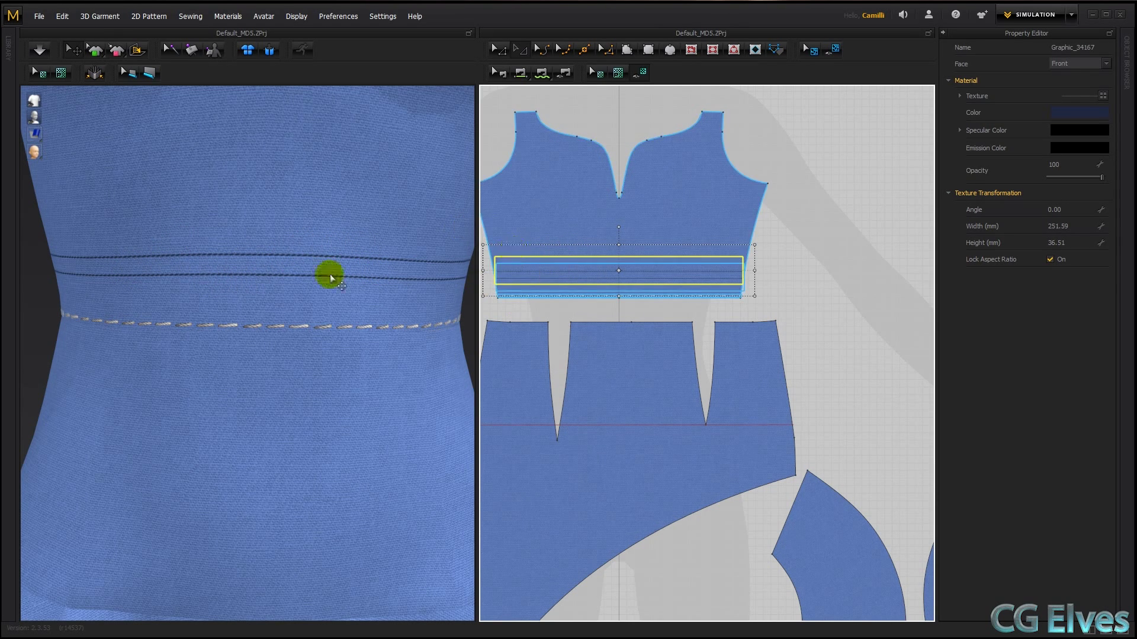
pyautogui.moveTo(555, 308)
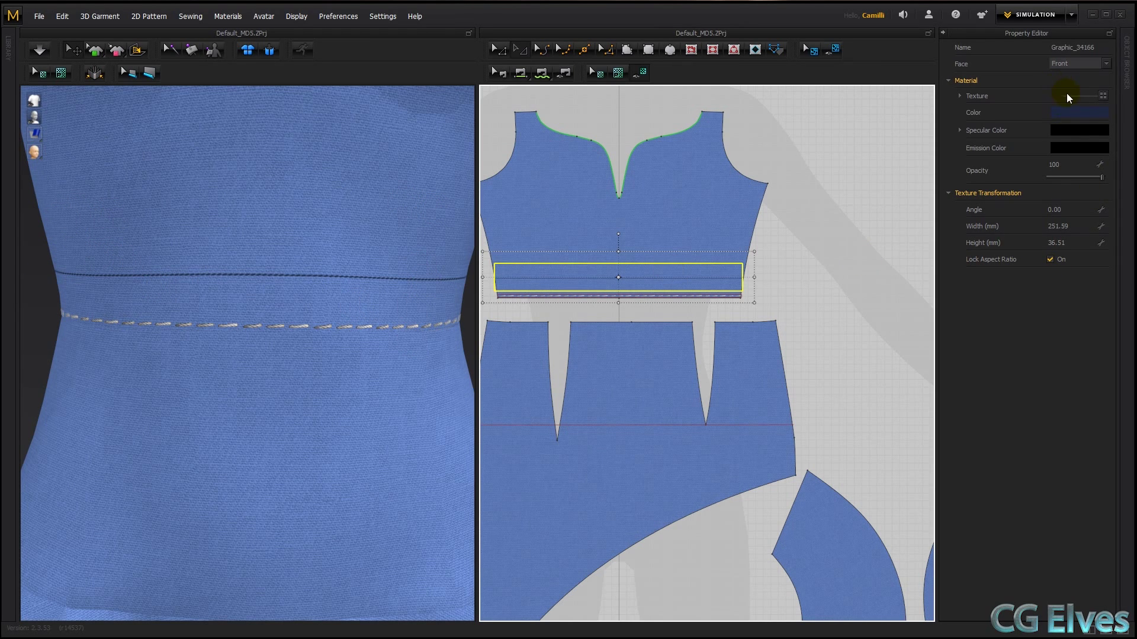
# Replace the dark stitch graphic's texture with the seamless-1 image
pyautogui.click(1102, 95)
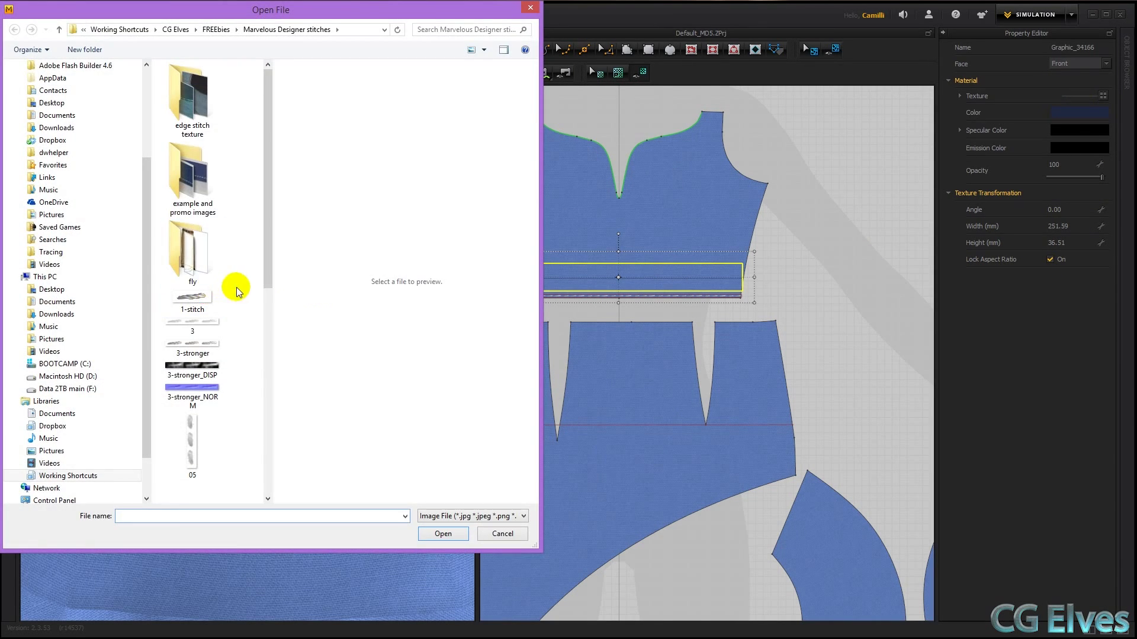
pyautogui.scroll(-3)
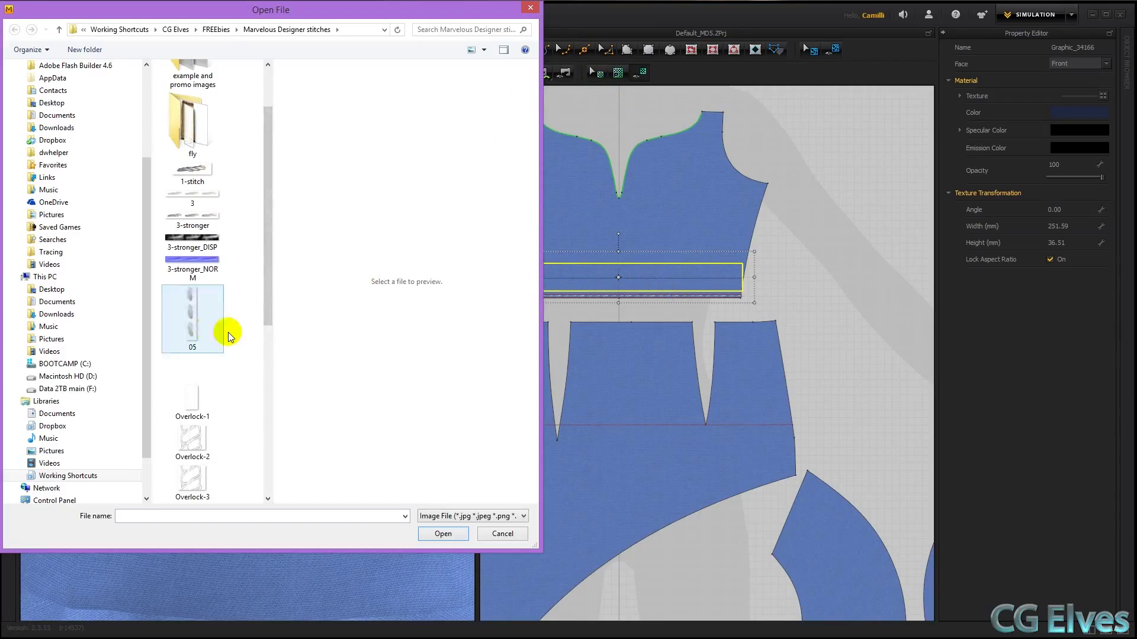
pyautogui.click(191, 392)
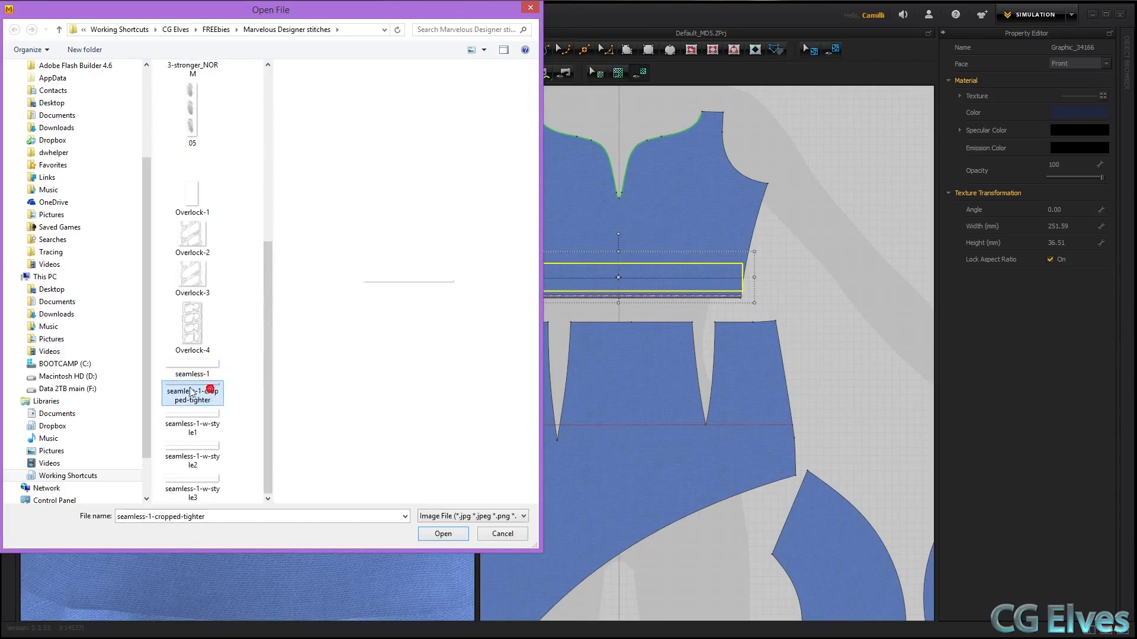
pyautogui.click(192, 367)
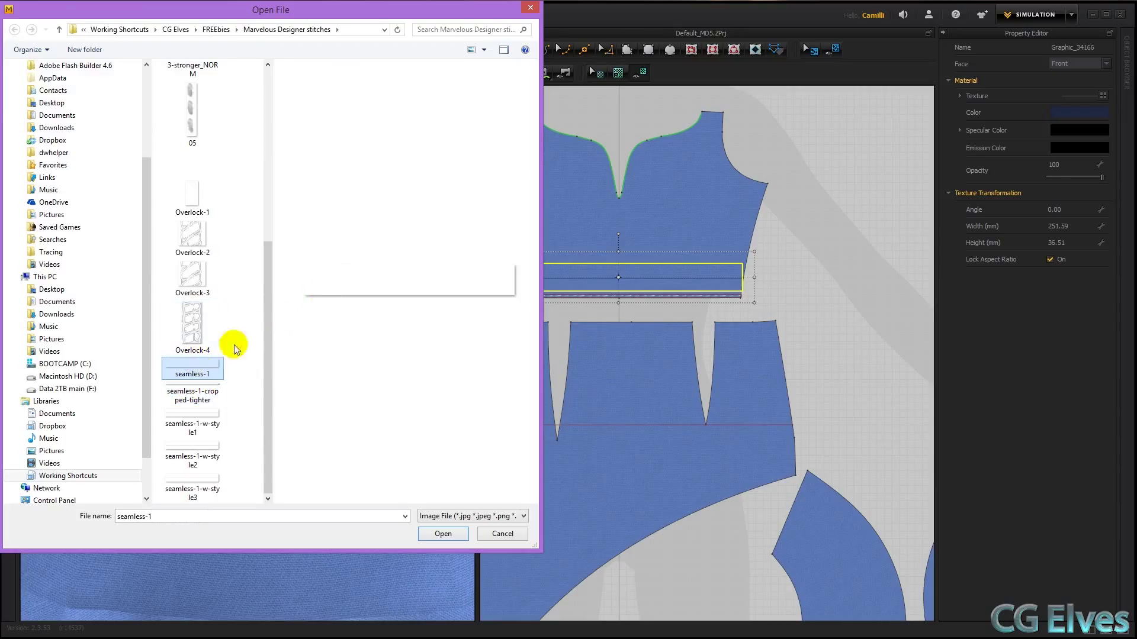
pyautogui.click(192, 396)
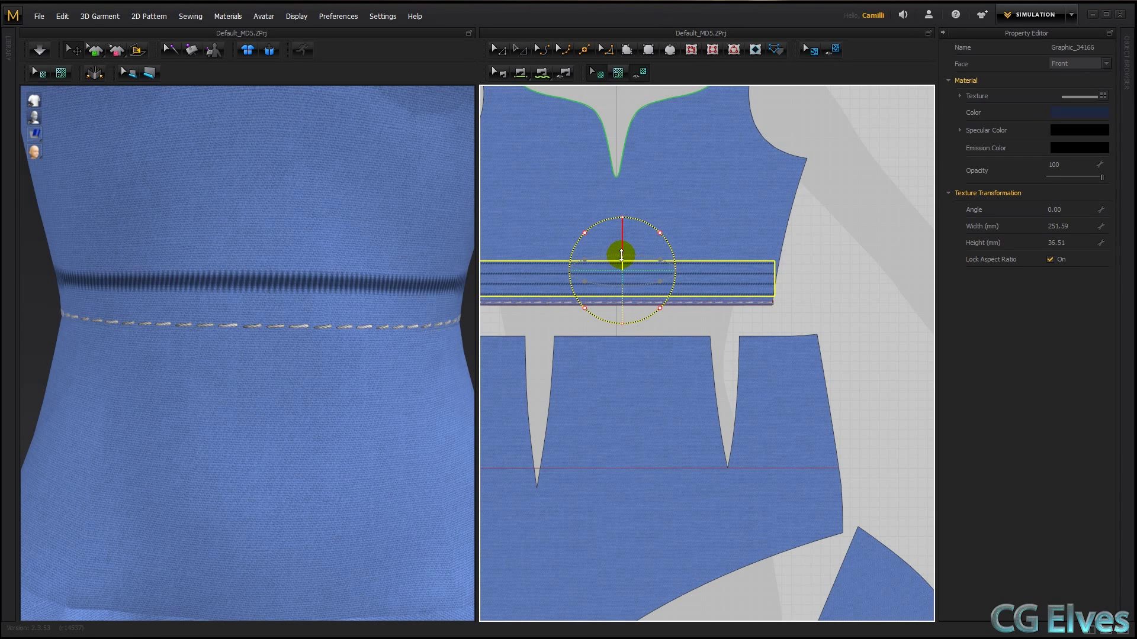
# Resize the dark graphic to about 14.94 mm height and position it as a double stitch on the waist seam
pyautogui.moveTo(620, 253); pyautogui.dragTo(615, 215)
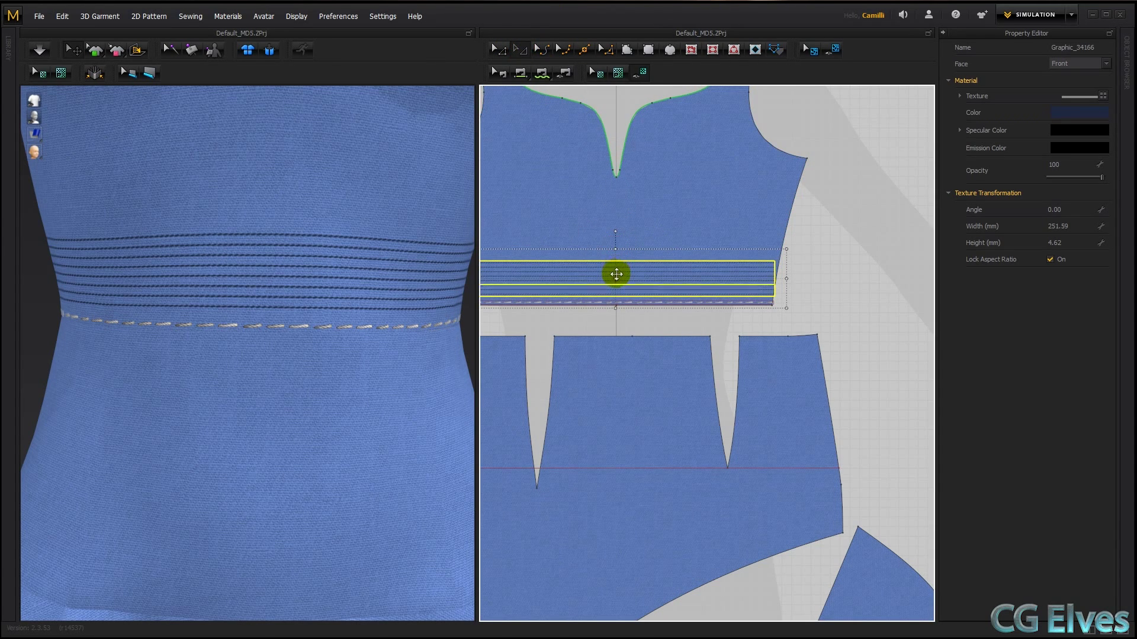
pyautogui.moveTo(616, 274); pyautogui.dragTo(482, 292)
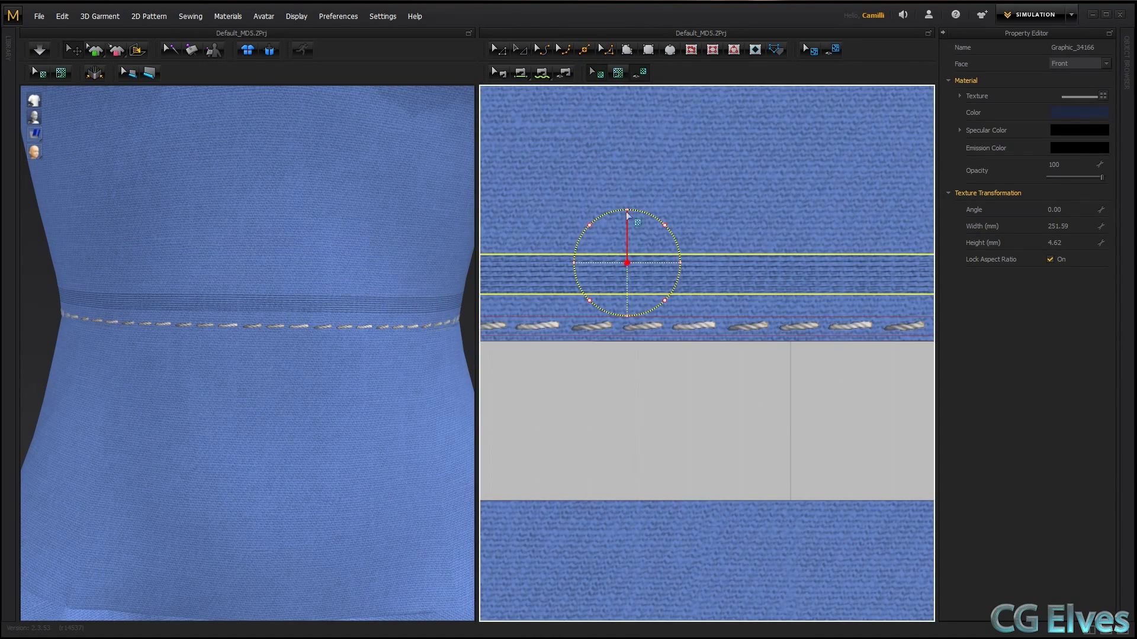
pyautogui.moveTo(626, 218); pyautogui.dragTo(631, 160)
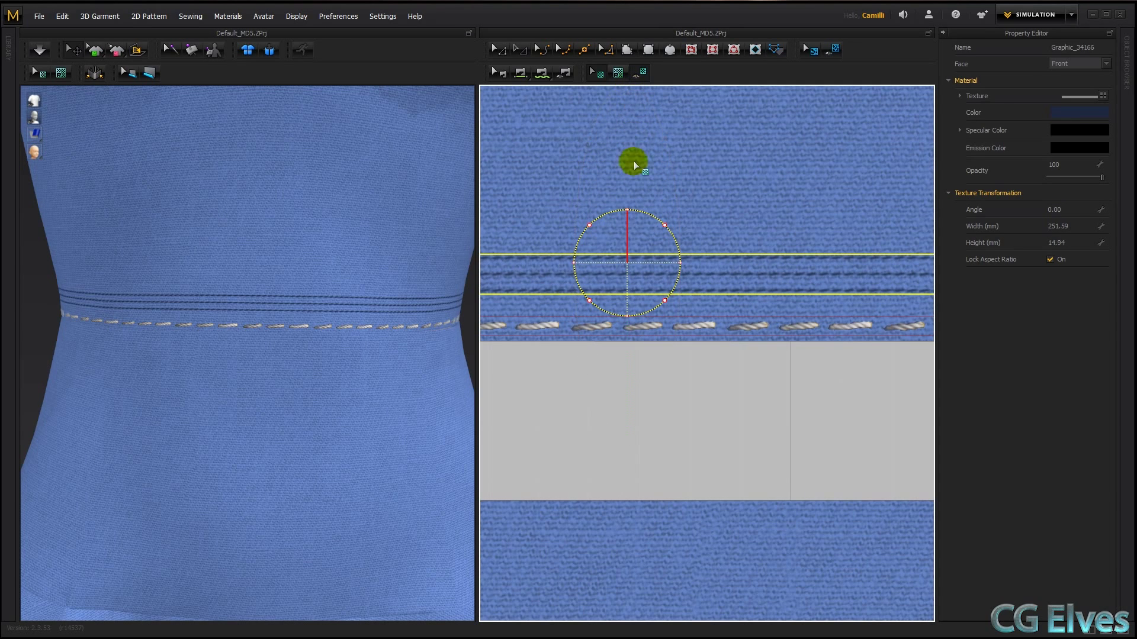
pyautogui.moveTo(632, 159); pyautogui.dragTo(614, 202)
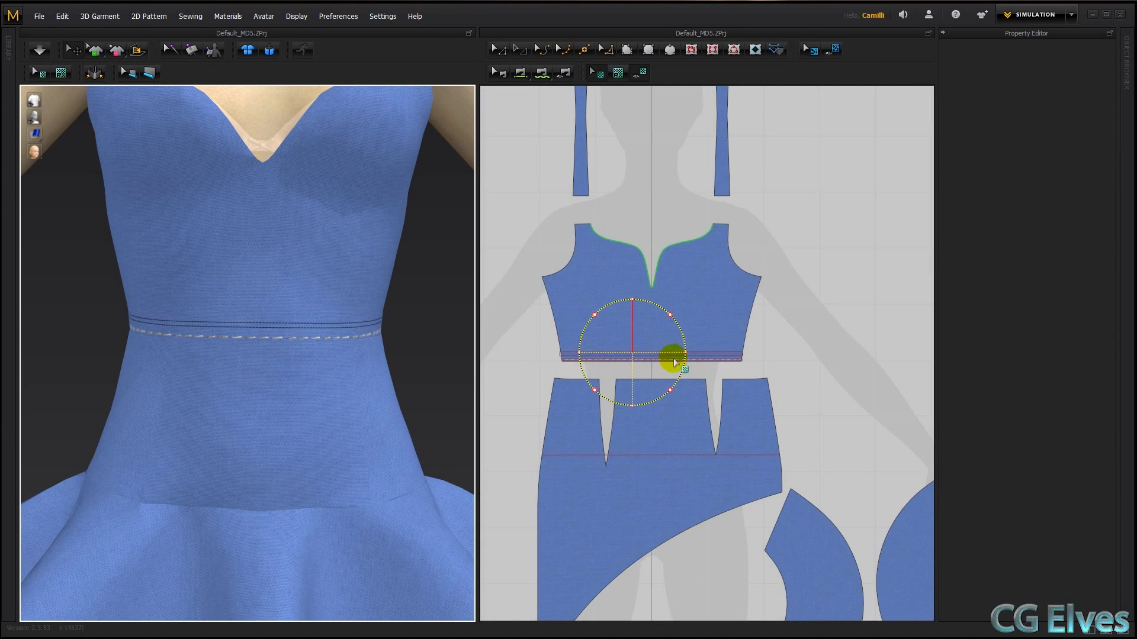
pyautogui.moveTo(552, 233)
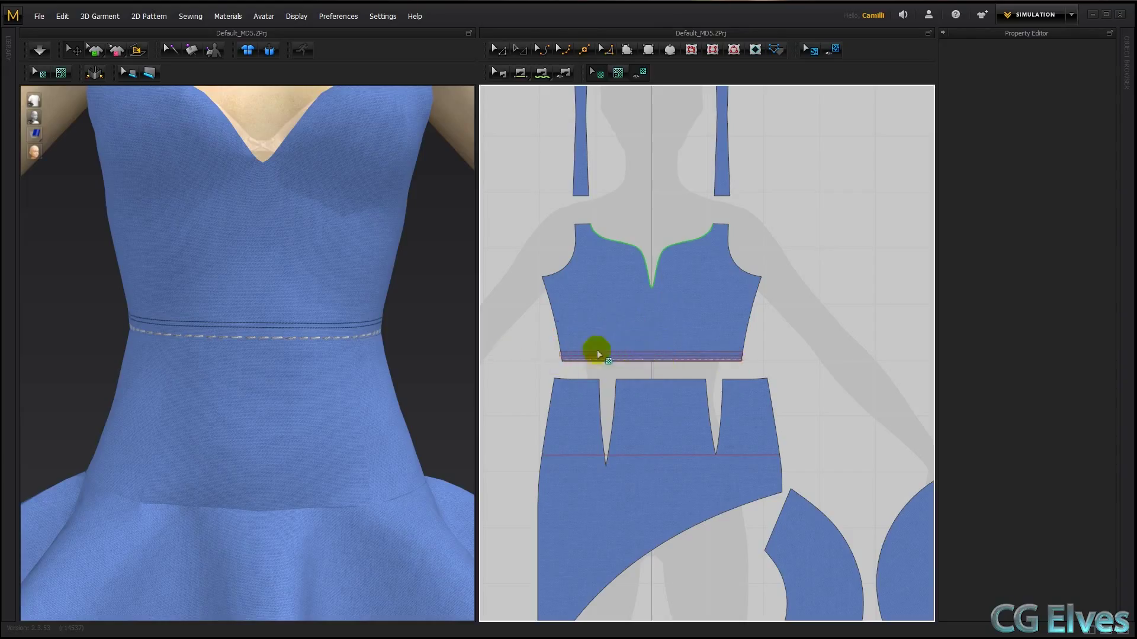
pyautogui.moveTo(755, 251)
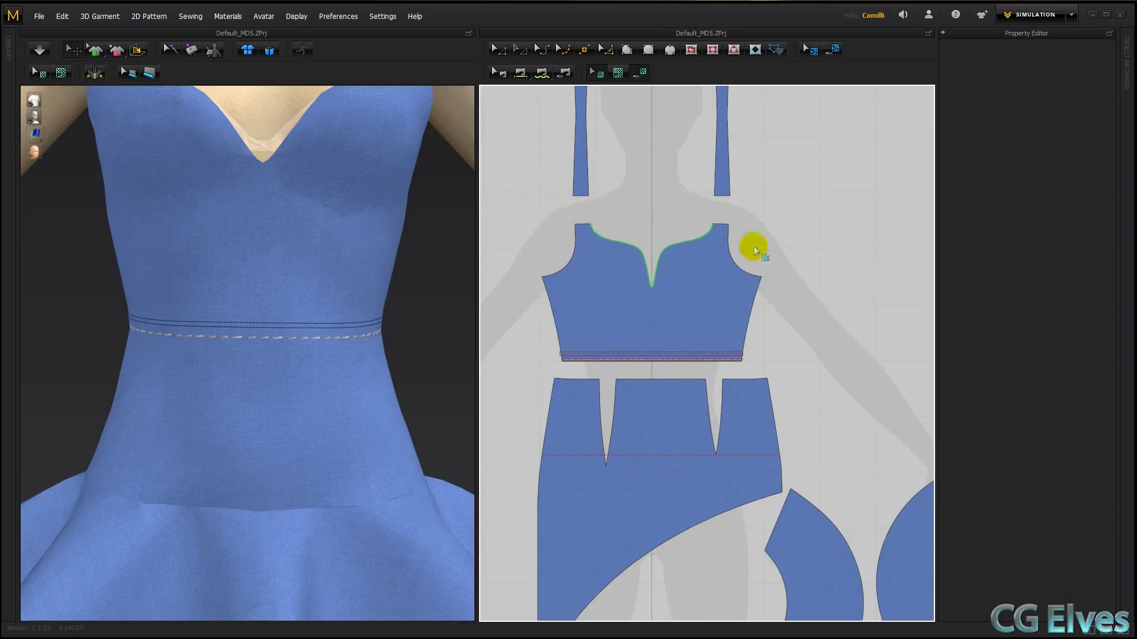